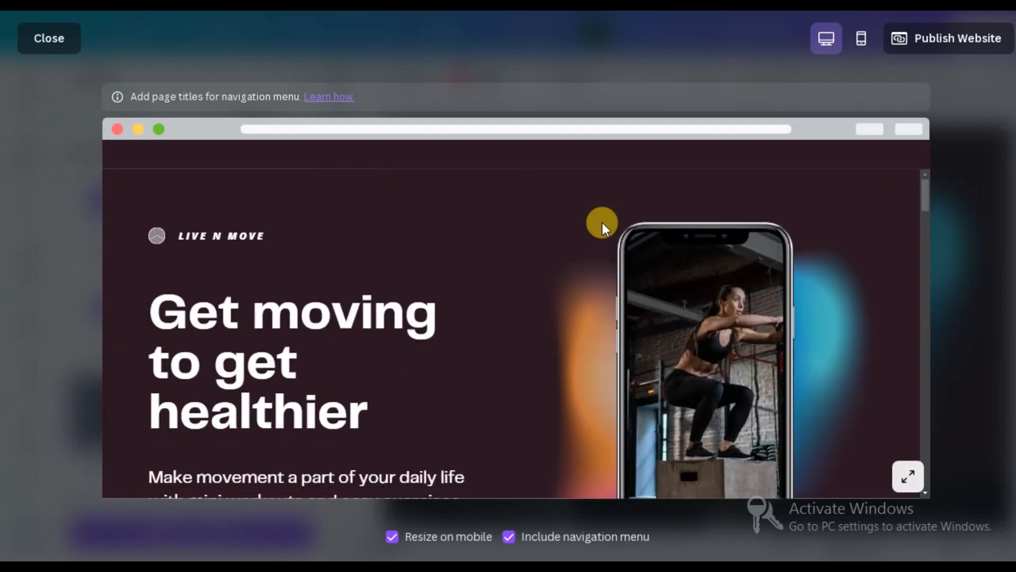
- Scroll the fitness website preview to the bottom, then close it back to the Canva home page
{"action": "scroll", "scroll_direction": "down", "scroll_amount": 3}
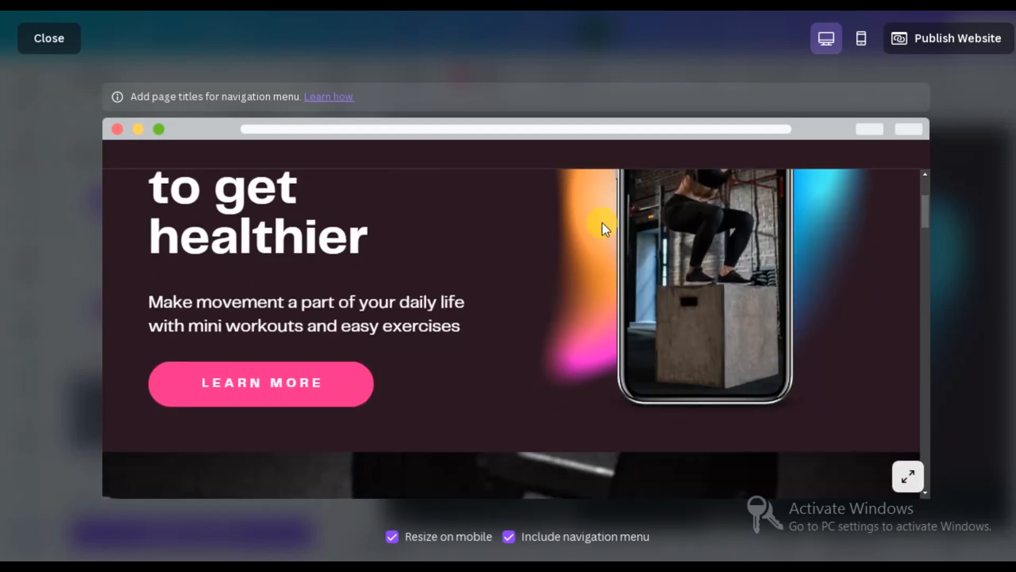
{"action": "scroll", "scroll_direction": "down", "scroll_amount": 3}
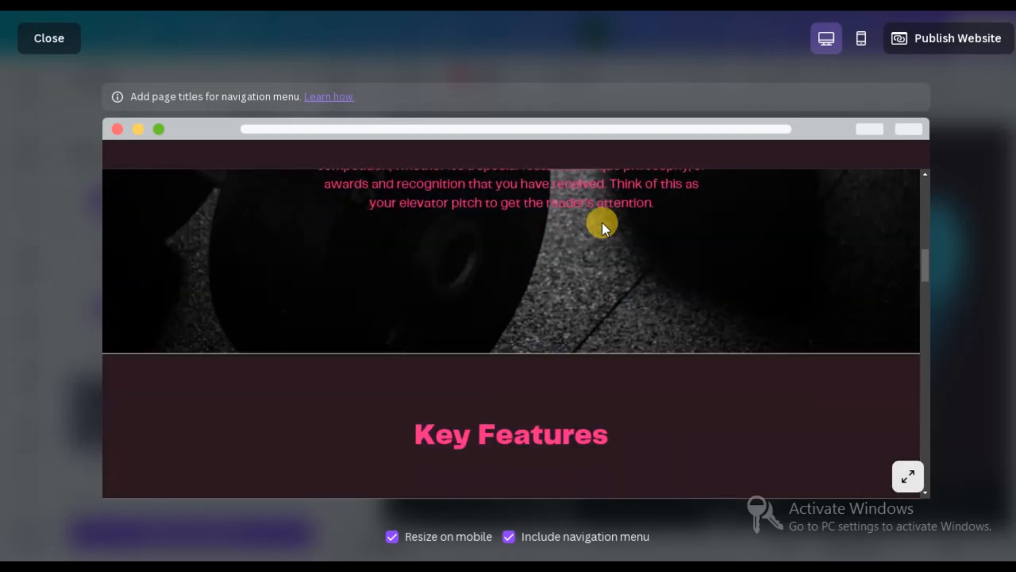
{"action": "scroll", "scroll_direction": "down", "scroll_amount": 3}
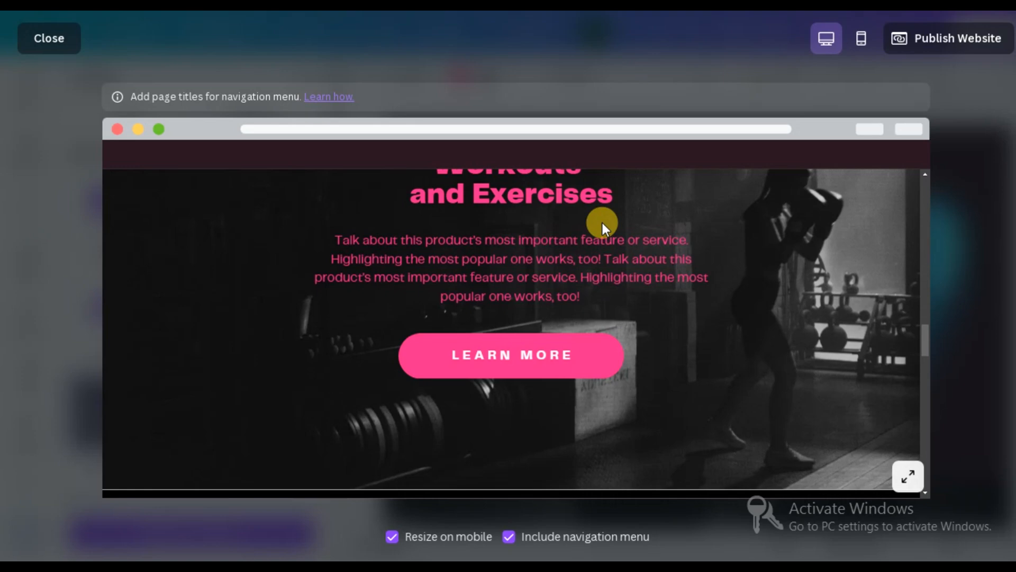
{"action": "scroll", "scroll_direction": "down", "scroll_amount": 3}
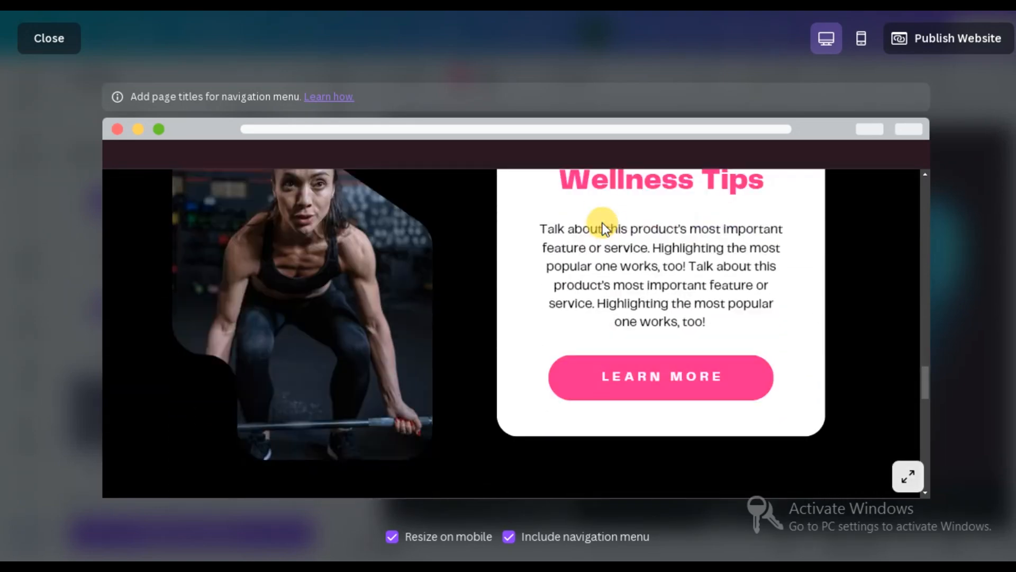
{"action": "scroll", "scroll_direction": "down", "scroll_amount": 3}
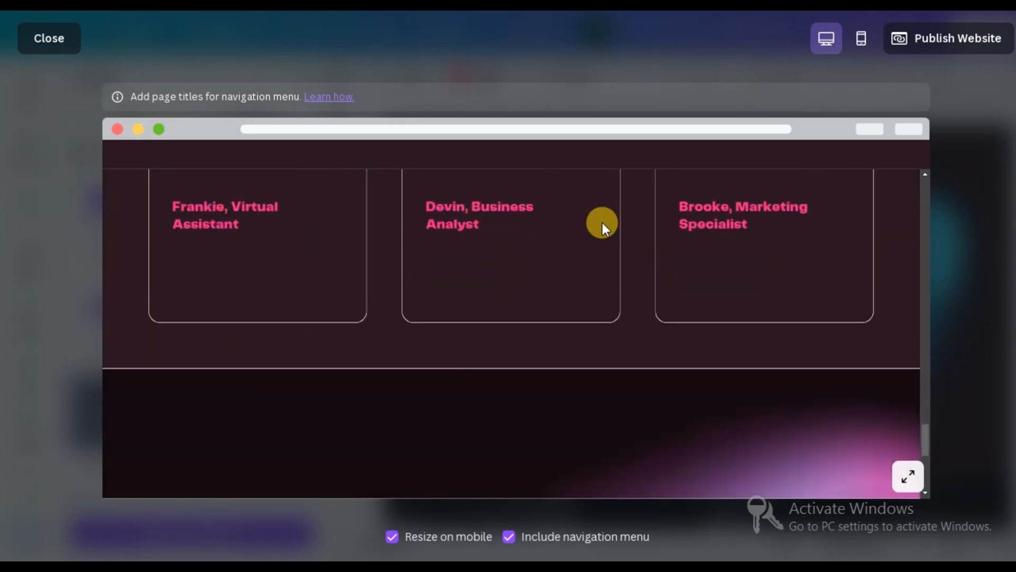
{"action": "left_click", "coordinate": [47, 38]}
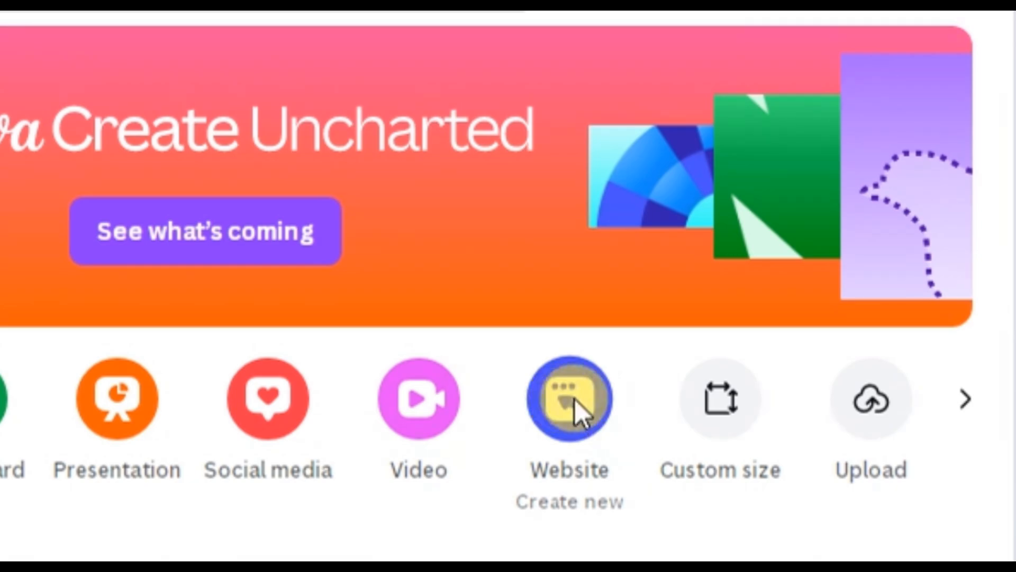
- Start a new Website design and apply all 6 pages of the Introducing Task Master template
{"action": "left_click", "coordinate": [569, 400]}
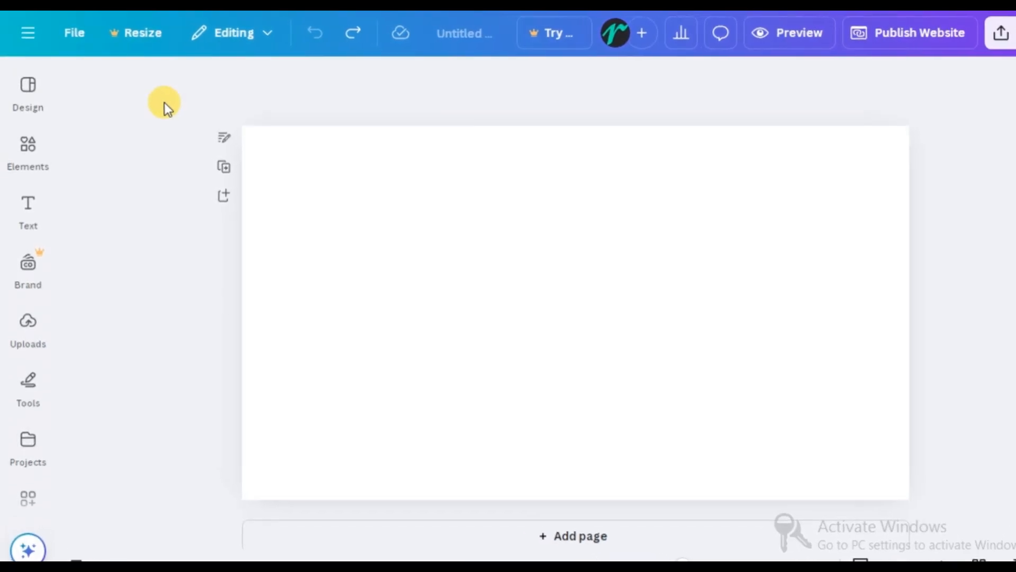
{"action": "left_click", "coordinate": [27, 94]}
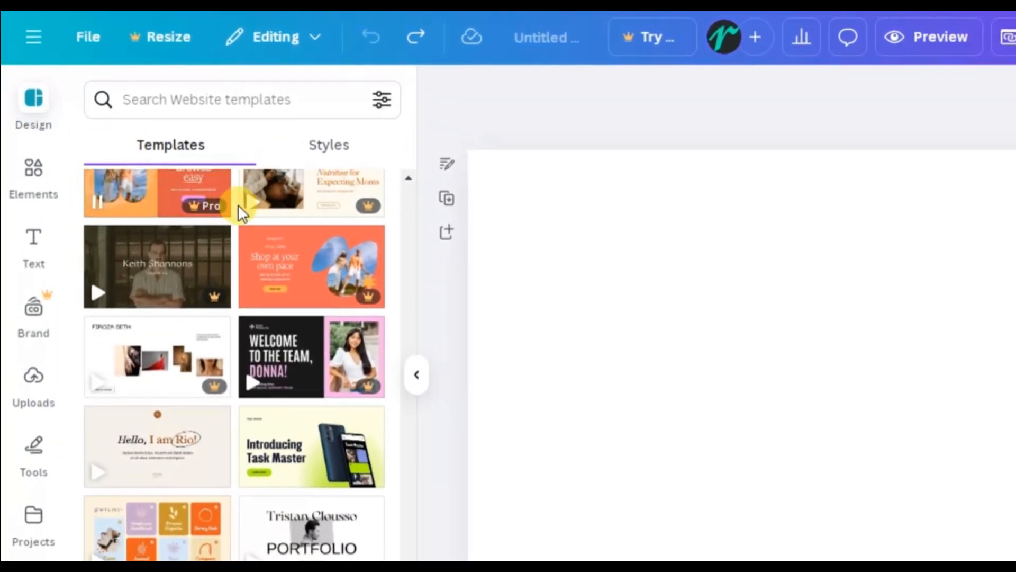
{"action": "mouse_move", "coordinate": [281, 449]}
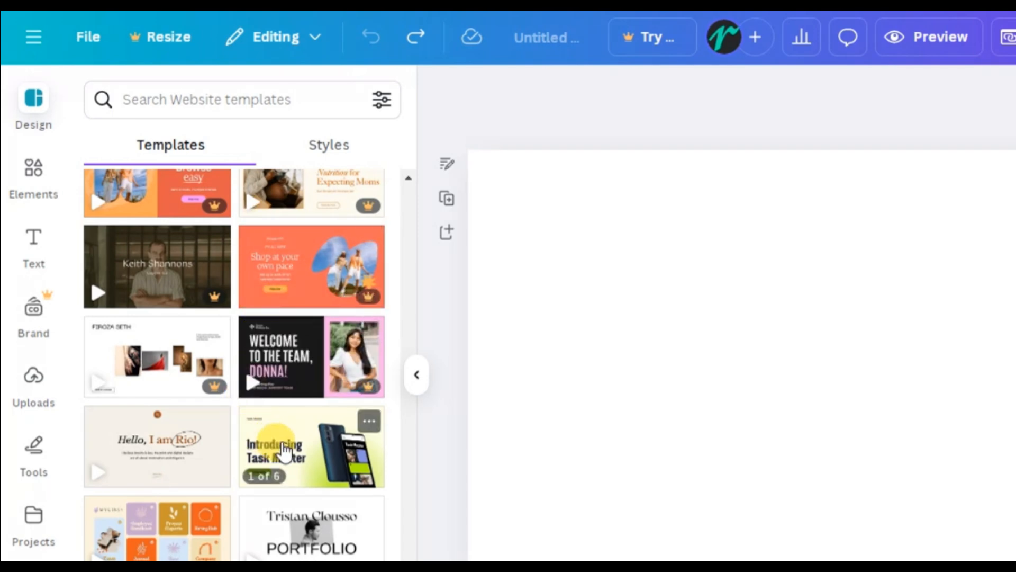
{"action": "left_click", "coordinate": [312, 446]}
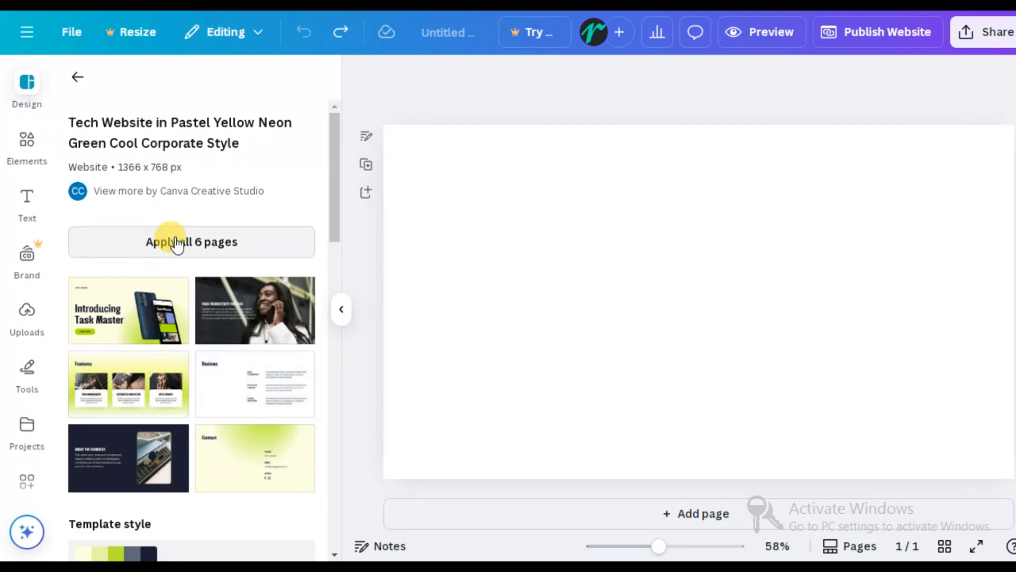
{"action": "left_click", "coordinate": [191, 241]}
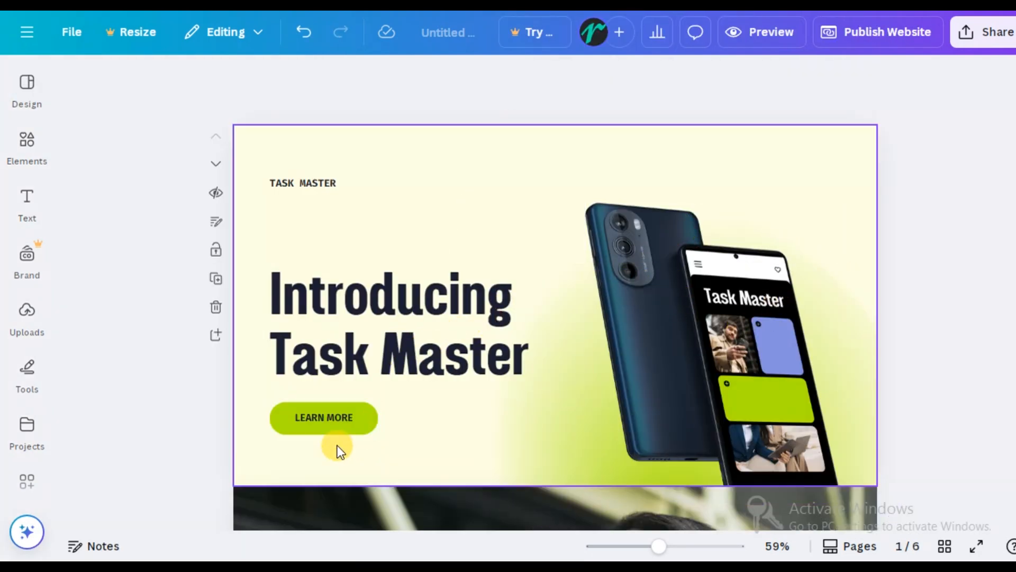
- Give the hero-page phone image a Breathe element animation, then select the headline
{"action": "left_click", "coordinate": [687, 357]}
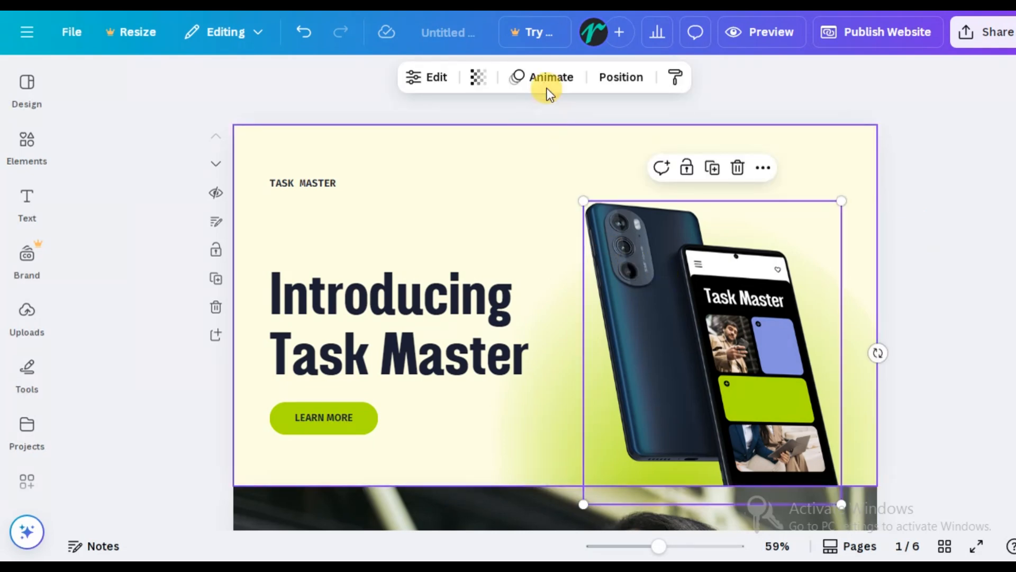
{"action": "left_click", "coordinate": [551, 77]}
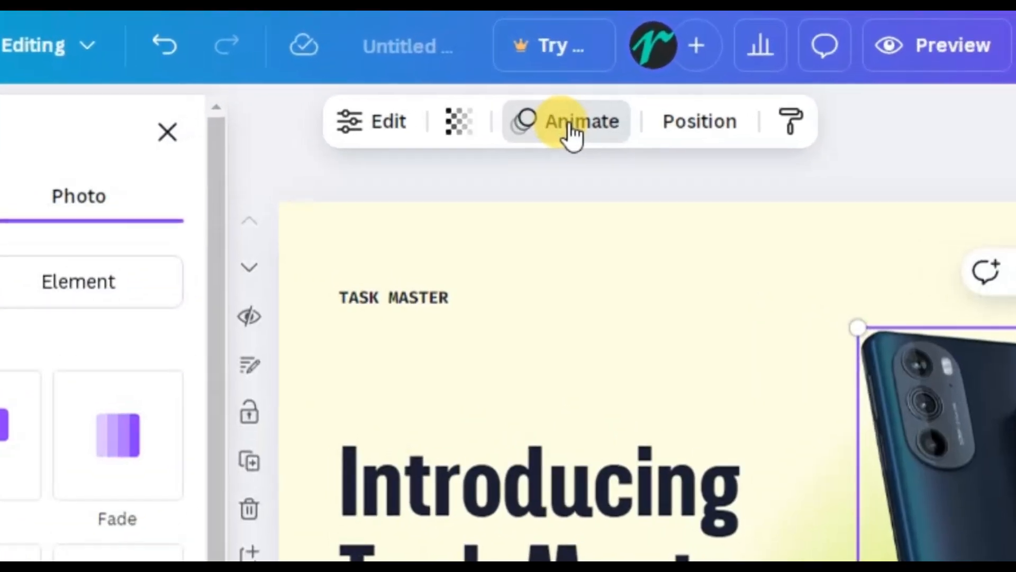
{"action": "left_click", "coordinate": [581, 121]}
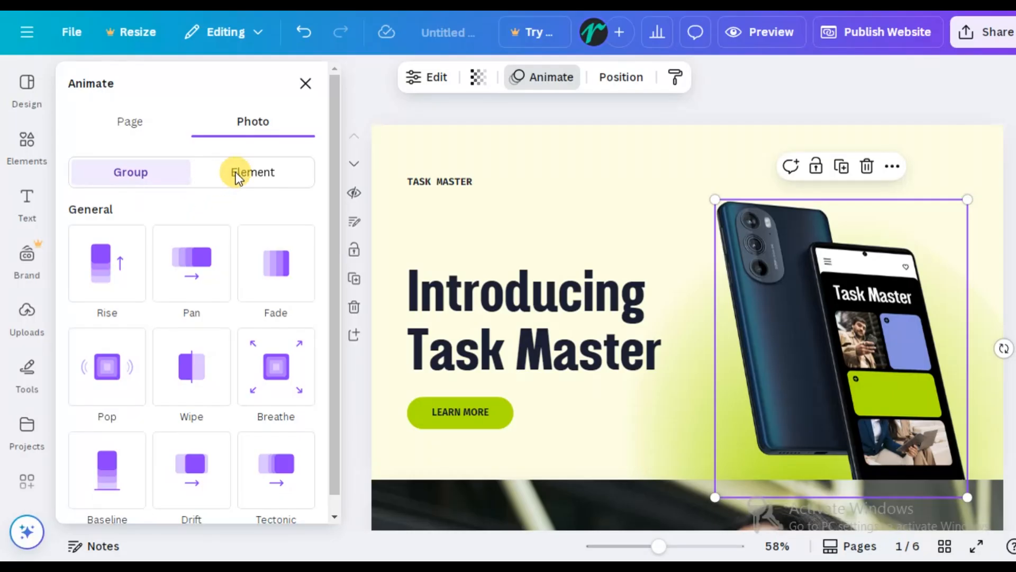
{"action": "left_click", "coordinate": [252, 172]}
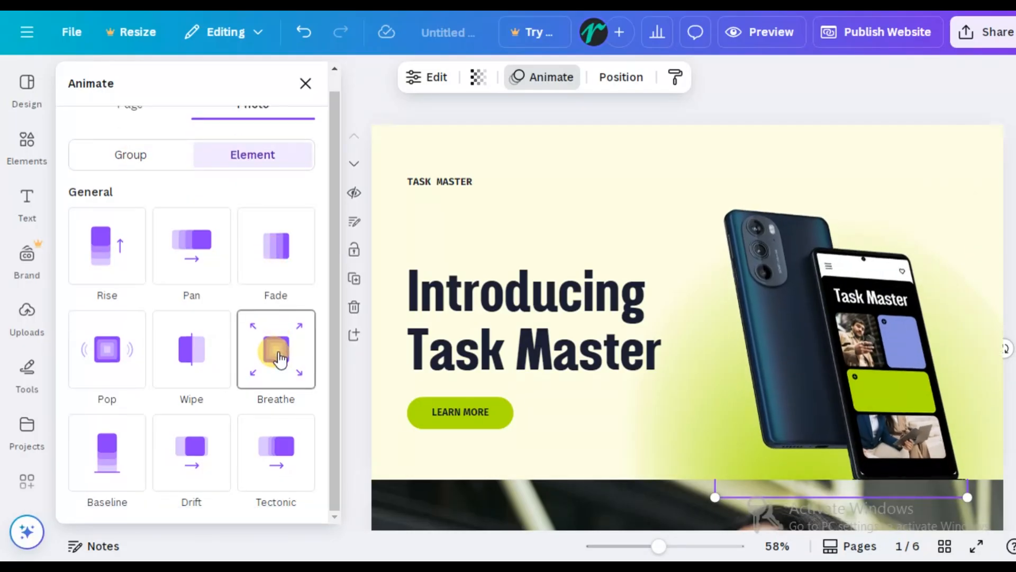
{"action": "left_click", "coordinate": [275, 348]}
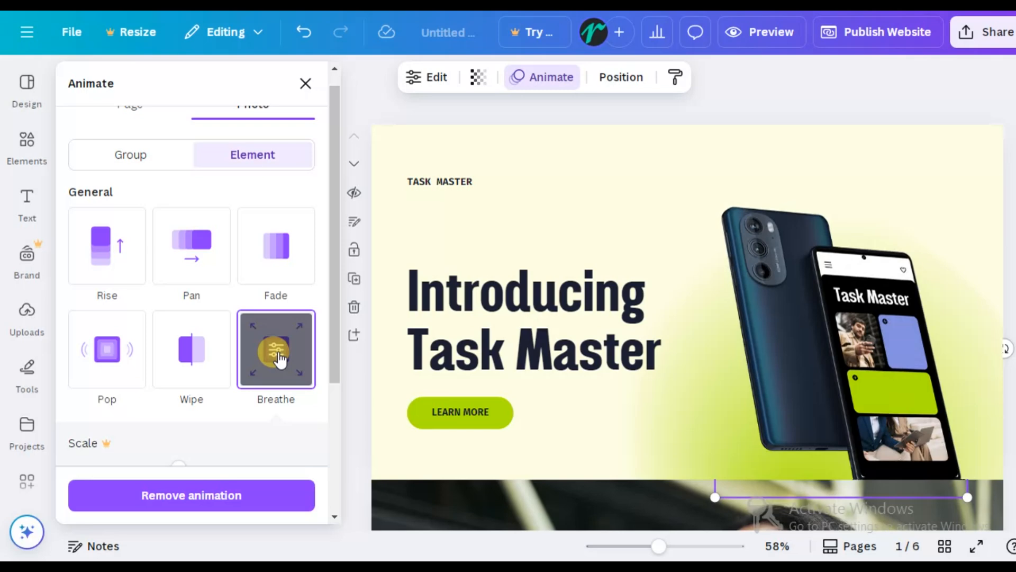
{"action": "left_click", "coordinate": [438, 181]}
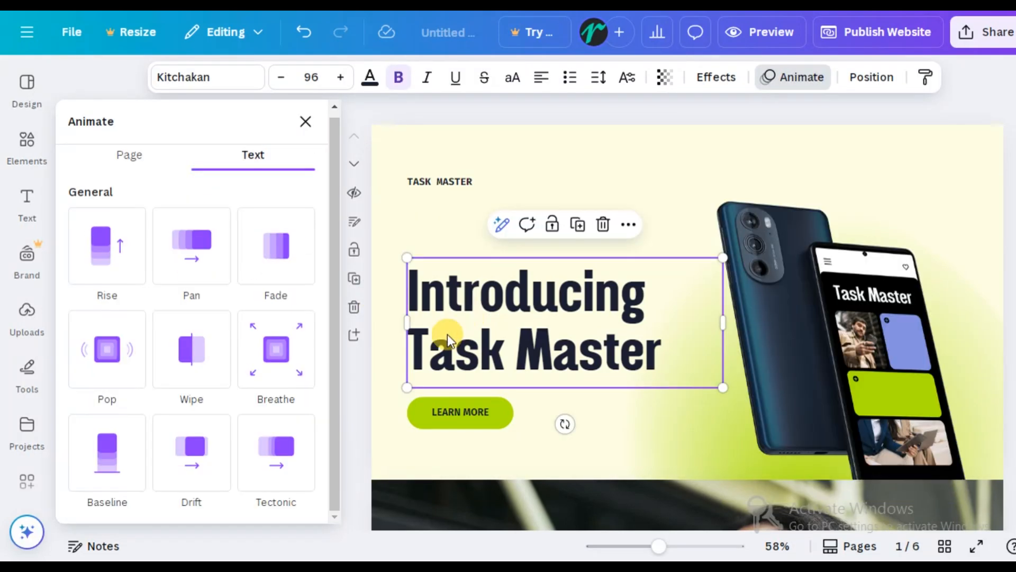
- Give the headline and LEARN MORE button Rise animations, preview the site, then close the preview
{"action": "left_click", "coordinate": [106, 245]}
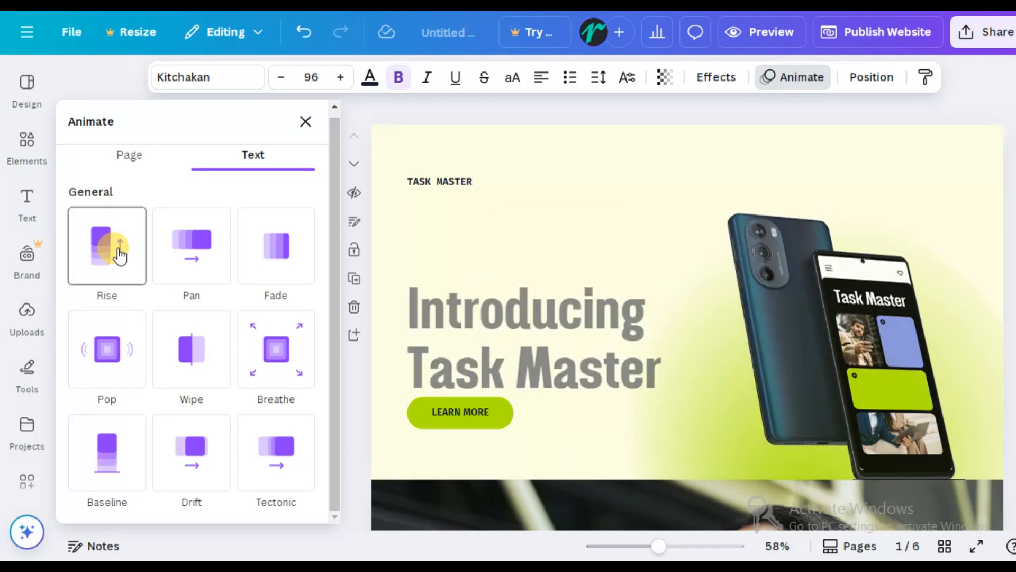
{"action": "left_click", "coordinate": [106, 244]}
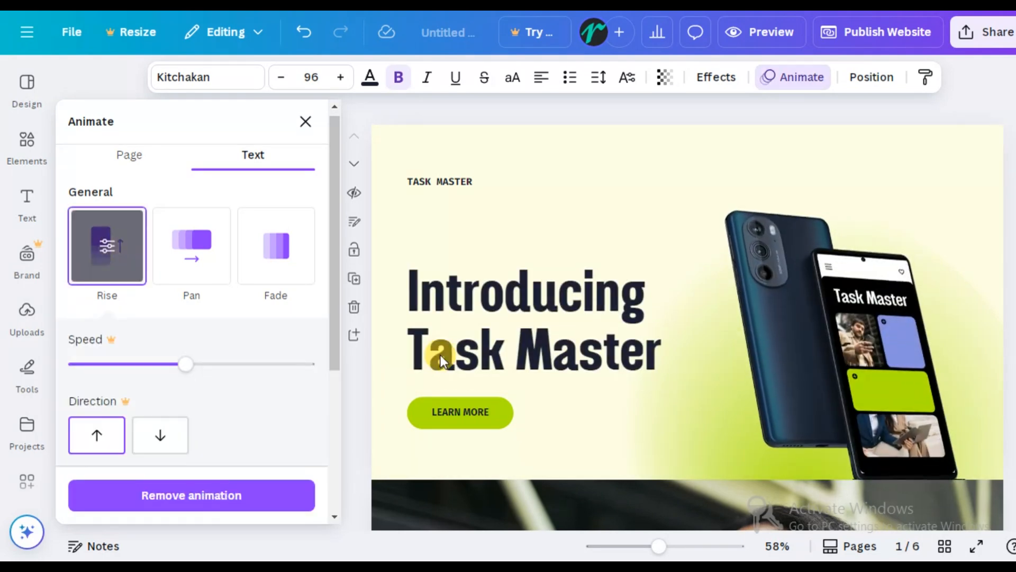
{"action": "left_click", "coordinate": [459, 412]}
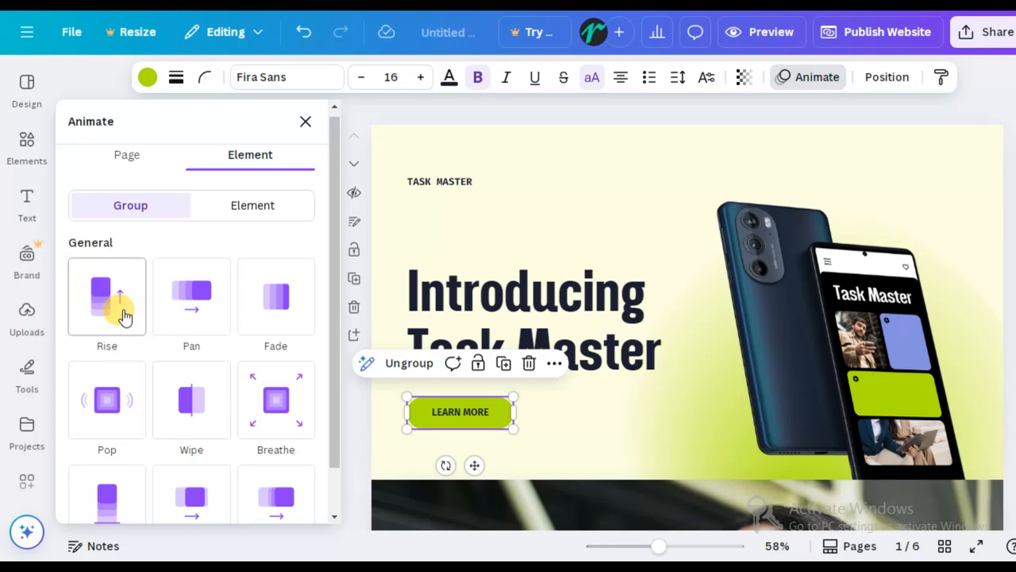
{"action": "left_click", "coordinate": [106, 297]}
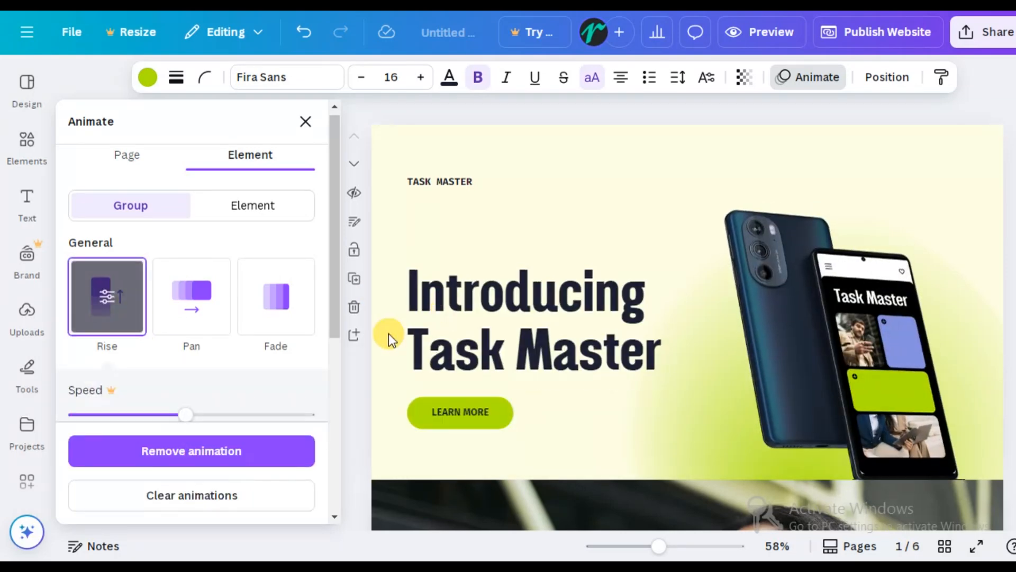
{"action": "left_click", "coordinate": [769, 32]}
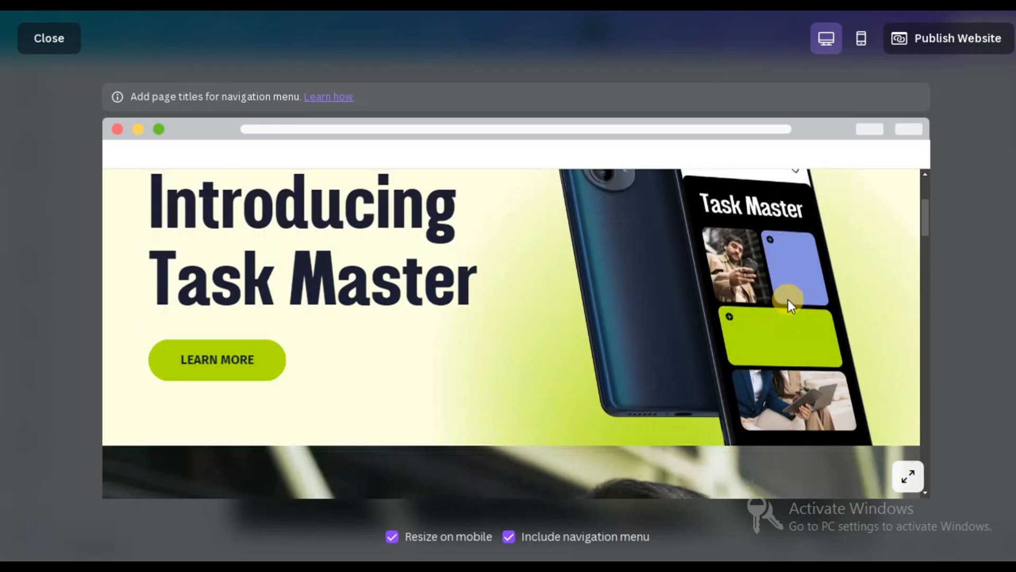
{"action": "left_click", "coordinate": [48, 38]}
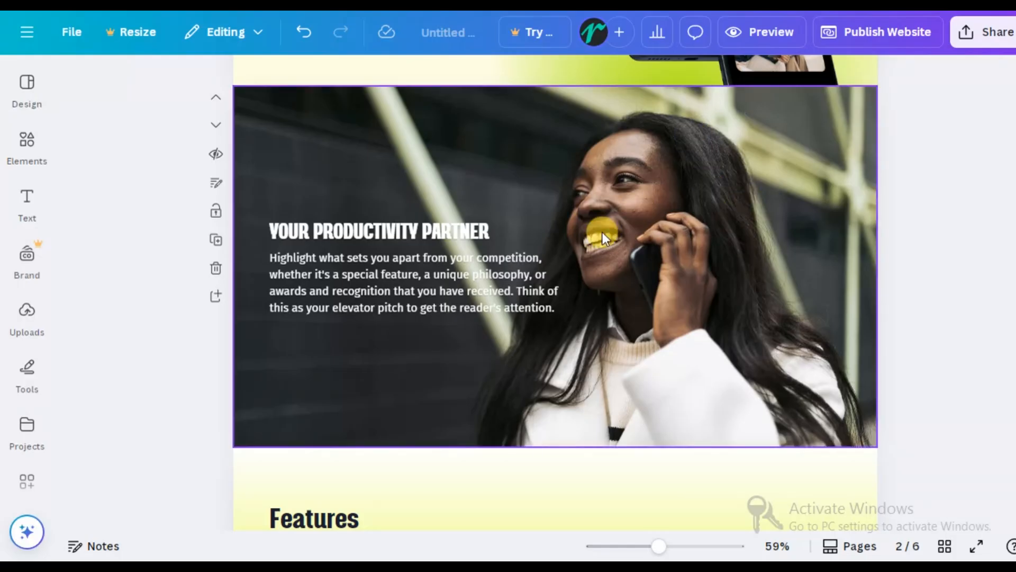
{"action": "mouse_move", "coordinate": [483, 250]}
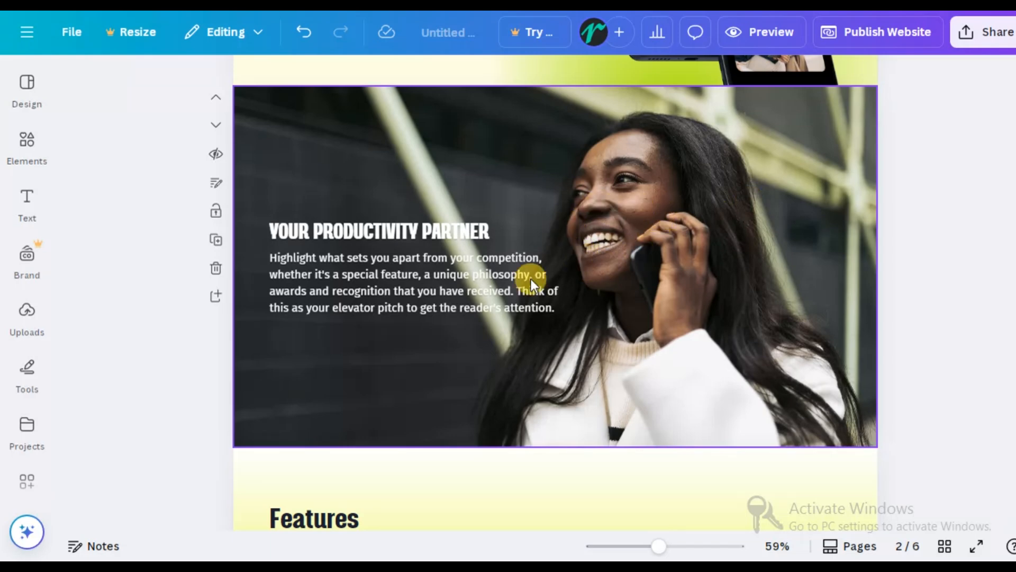
{"action": "mouse_move", "coordinate": [711, 198]}
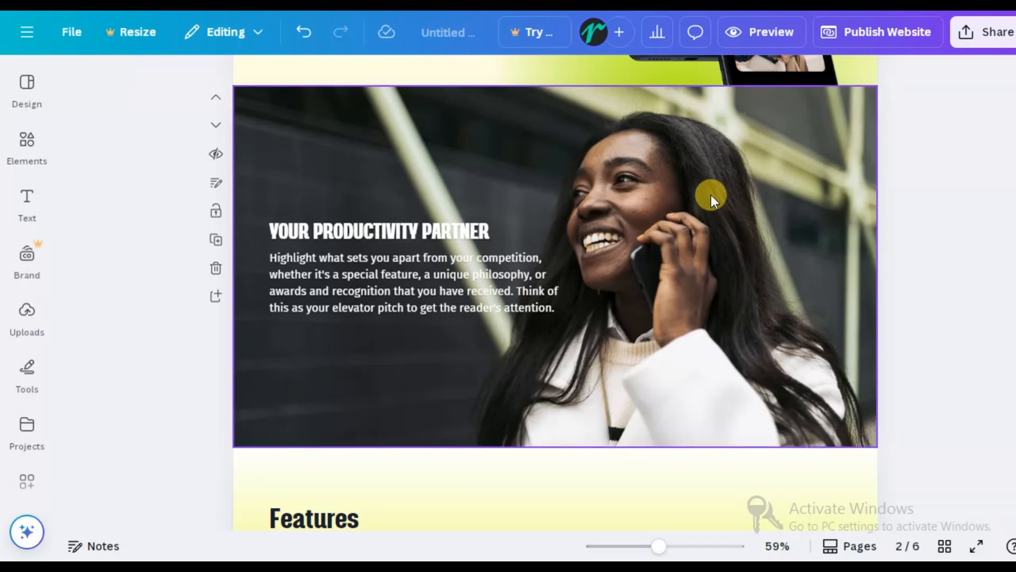
{"action": "mouse_move", "coordinate": [538, 187]}
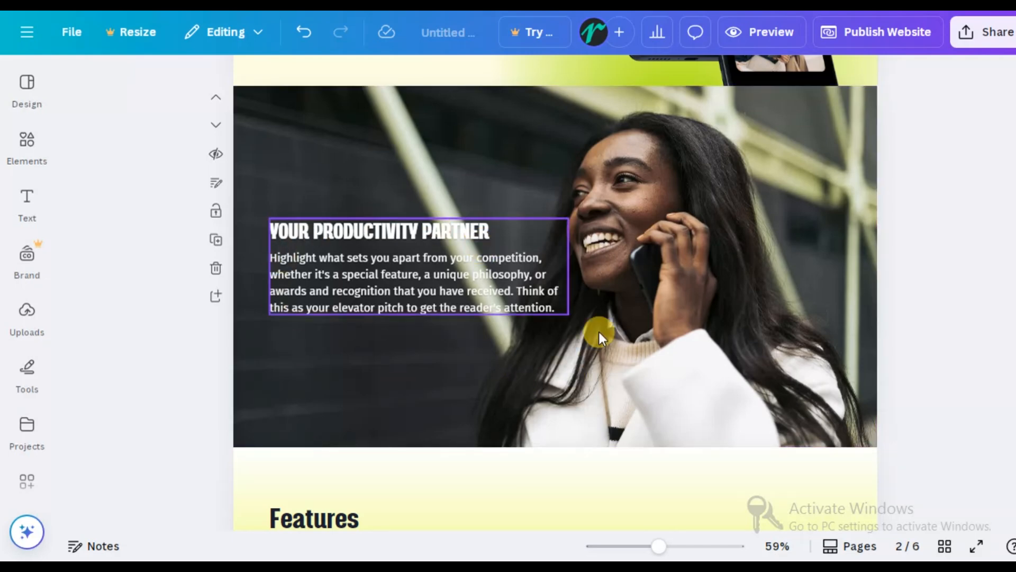
{"action": "mouse_move", "coordinate": [509, 162]}
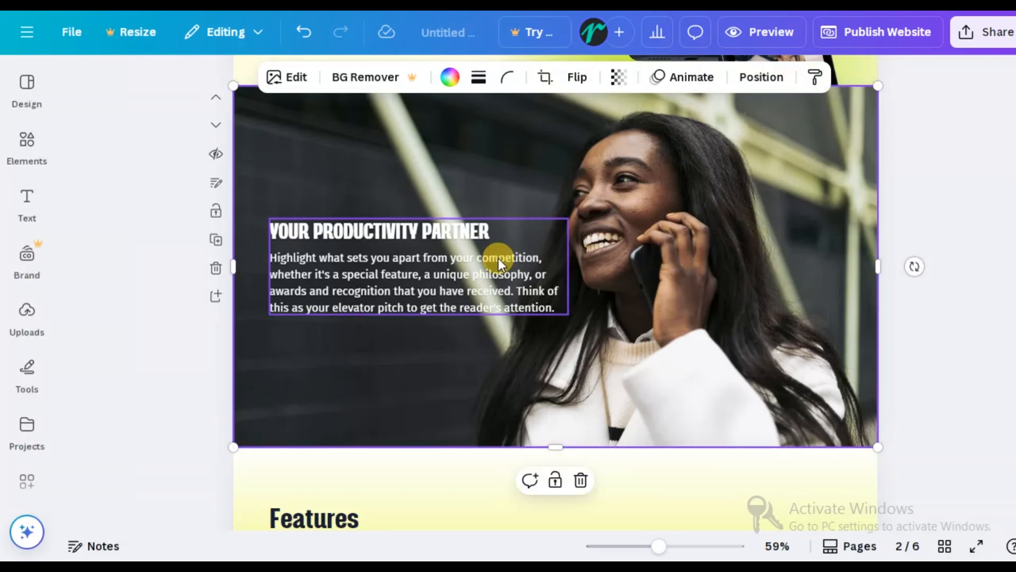
- Select the Your Productivity Partner background photo and bring up its Animate panel
{"action": "left_click", "coordinate": [409, 281]}
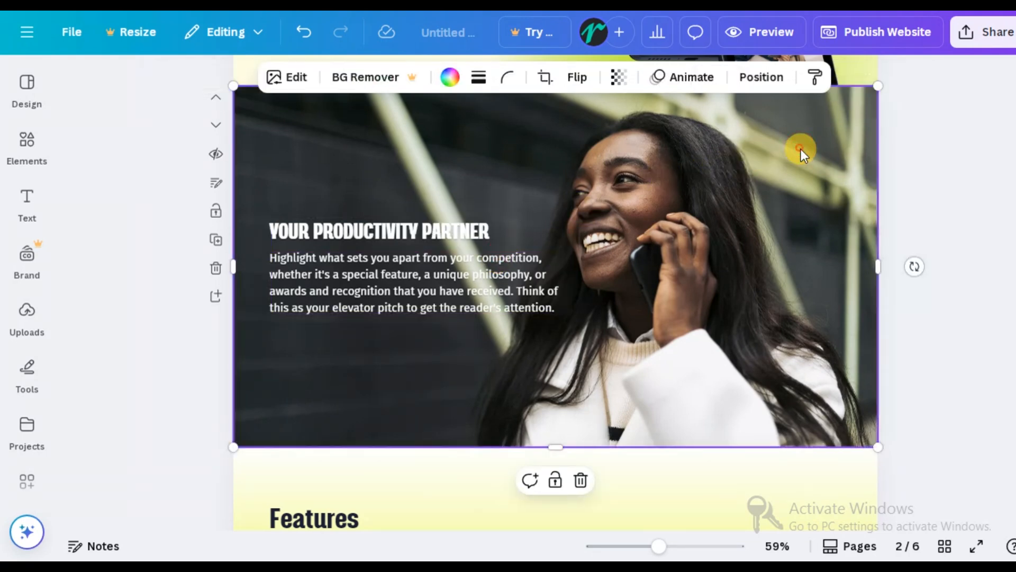
{"action": "mouse_move", "coordinate": [761, 126]}
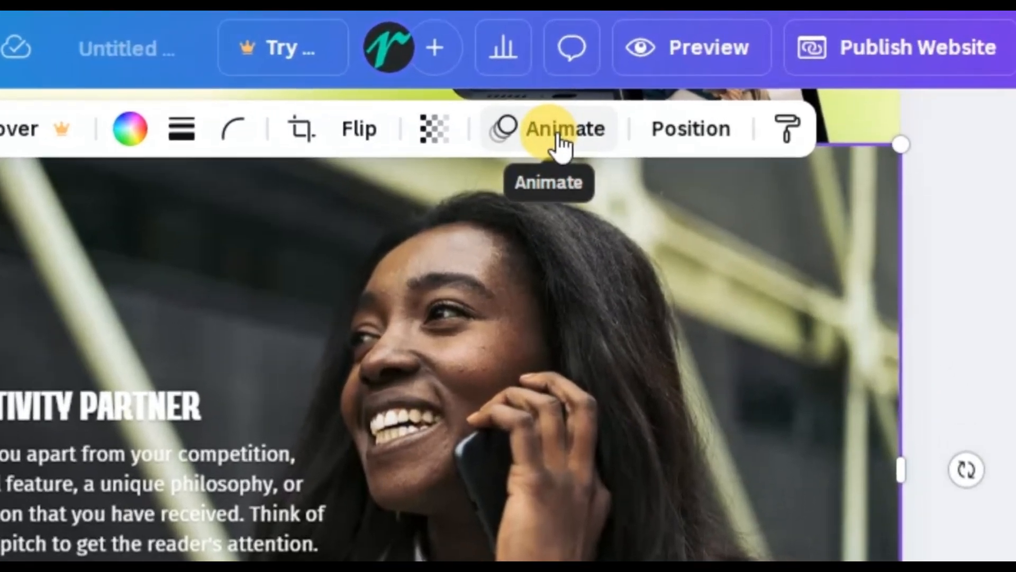
{"action": "left_click", "coordinate": [564, 128]}
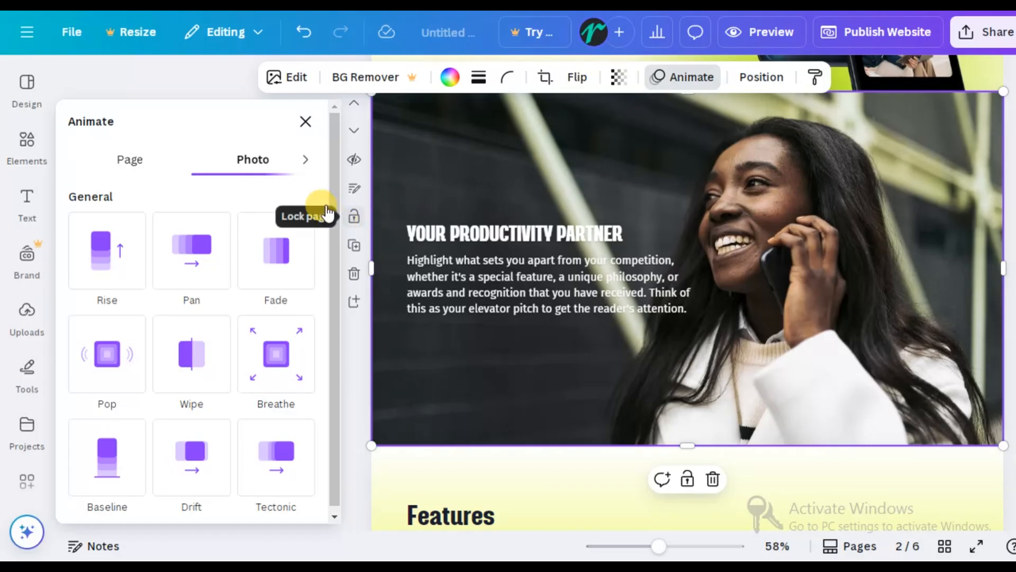
- On the Page animation tab try Rise and Wipe presets, settling on Pan for page 2
{"action": "left_click", "coordinate": [129, 160]}
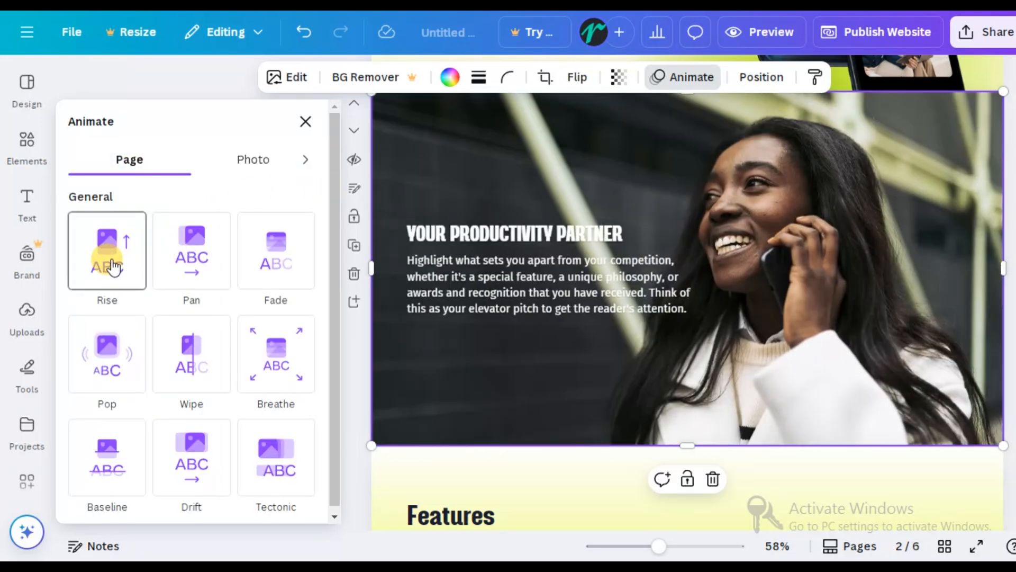
{"action": "left_click", "coordinate": [106, 353]}
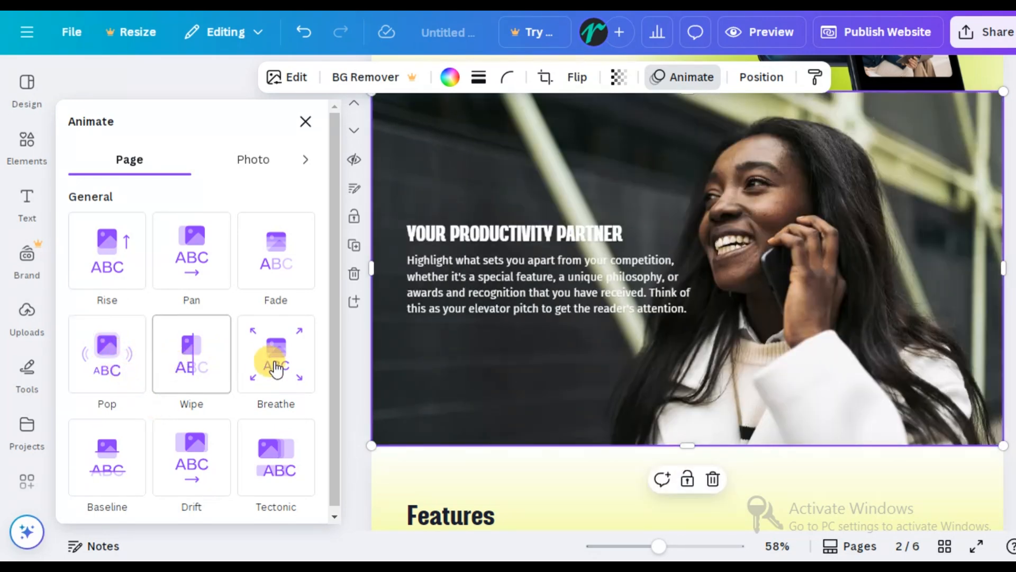
{"action": "left_click", "coordinate": [192, 250]}
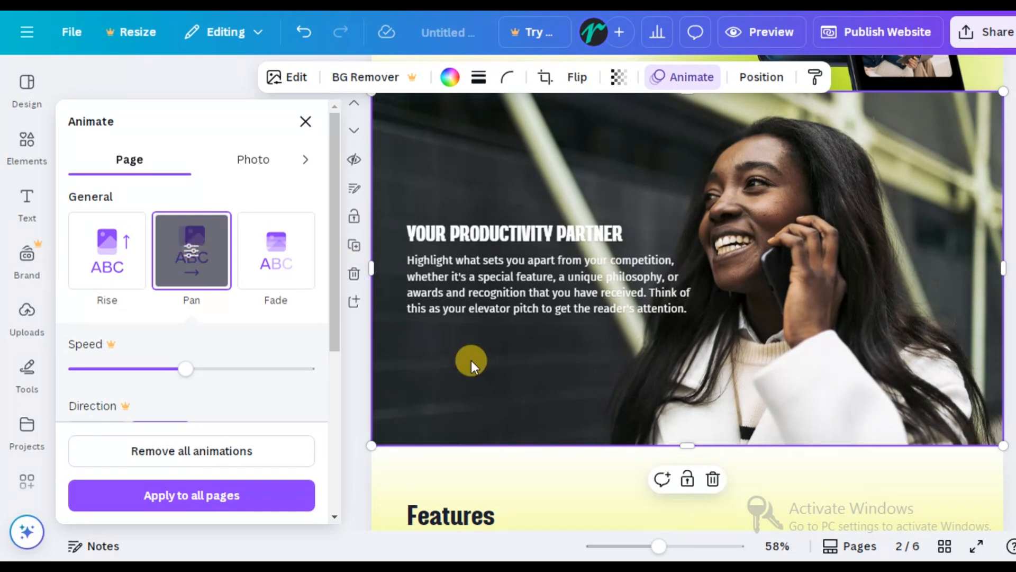
{"action": "mouse_move", "coordinate": [607, 362]}
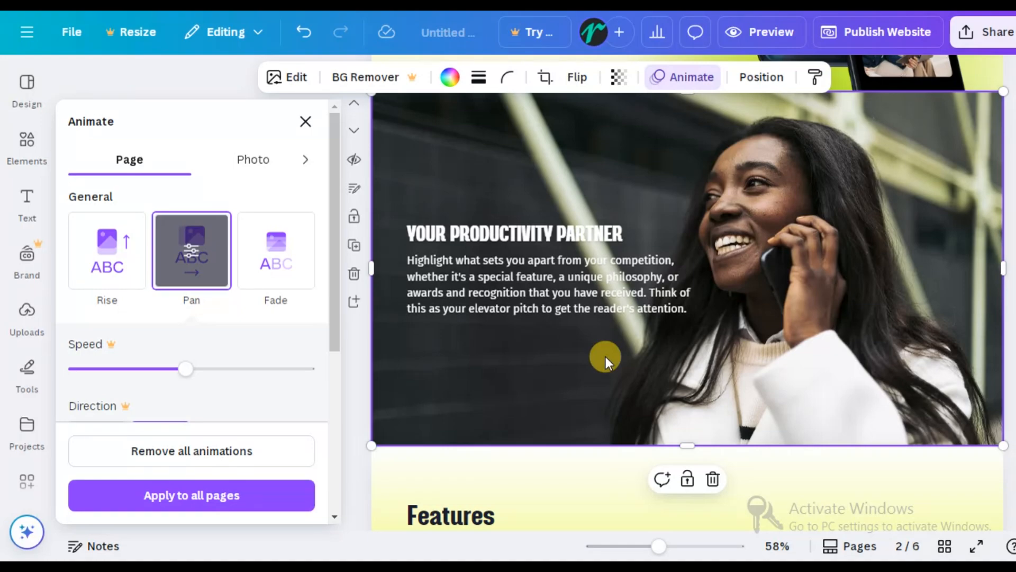
{"action": "left_click", "coordinate": [191, 250]}
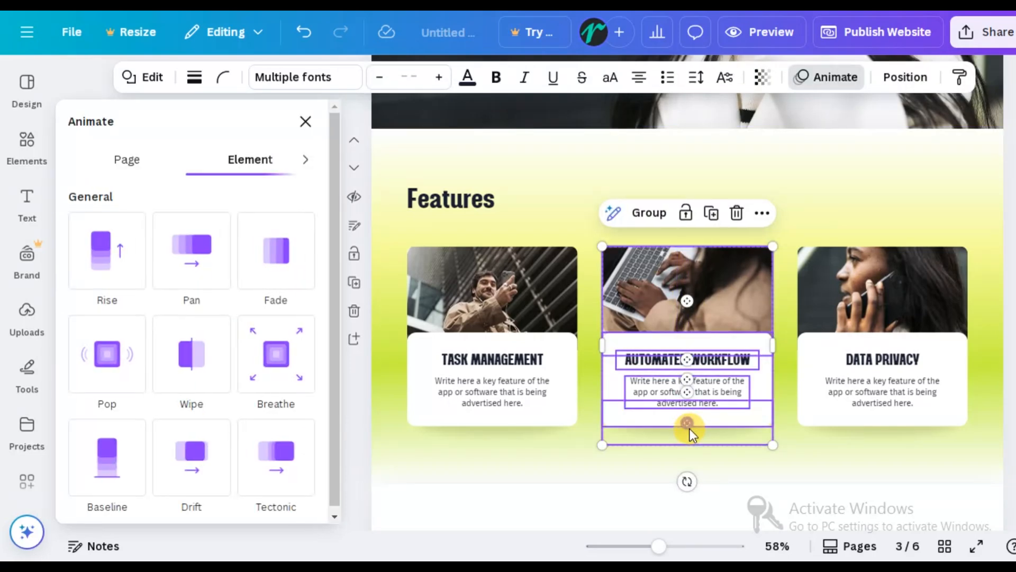
- Select the Automated Workflow and Data Privacy card groups before moving to a blank website design
{"action": "left_click", "coordinate": [106, 302]}
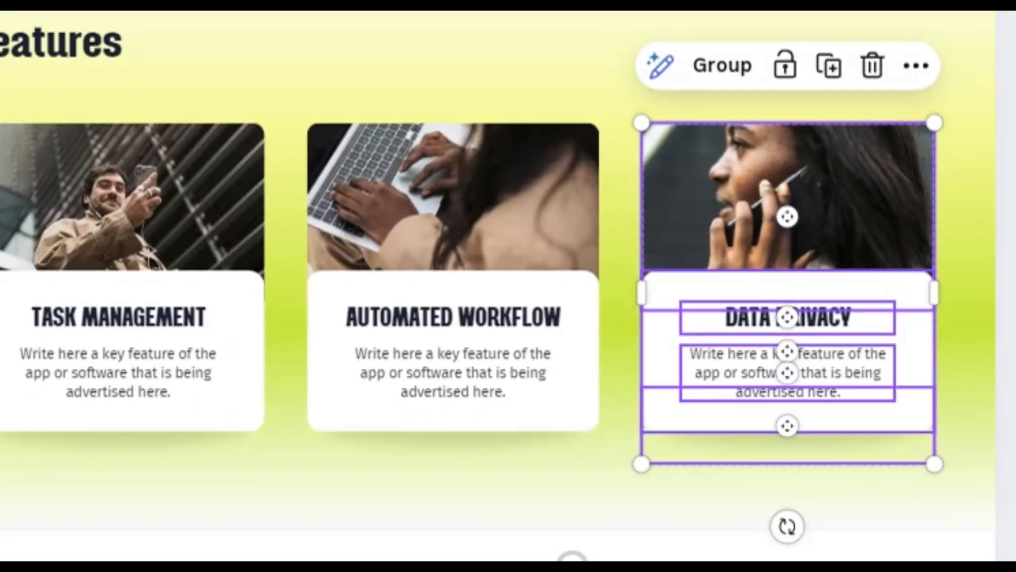
{"action": "left_click", "coordinate": [835, 78]}
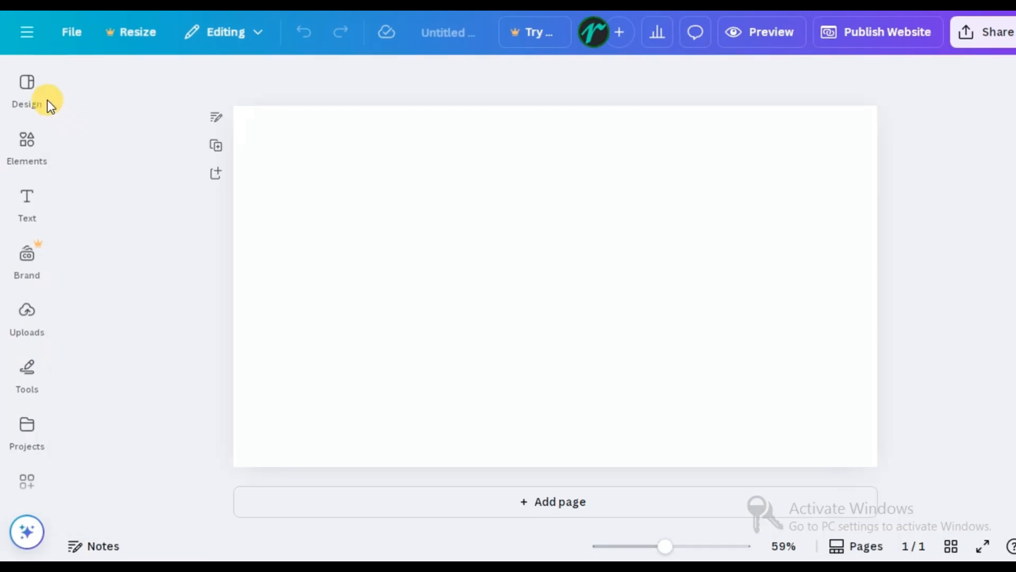
- From the template gallery load Product Features Website and apply all 7 pages to the blank design
{"action": "left_click", "coordinate": [26, 91]}
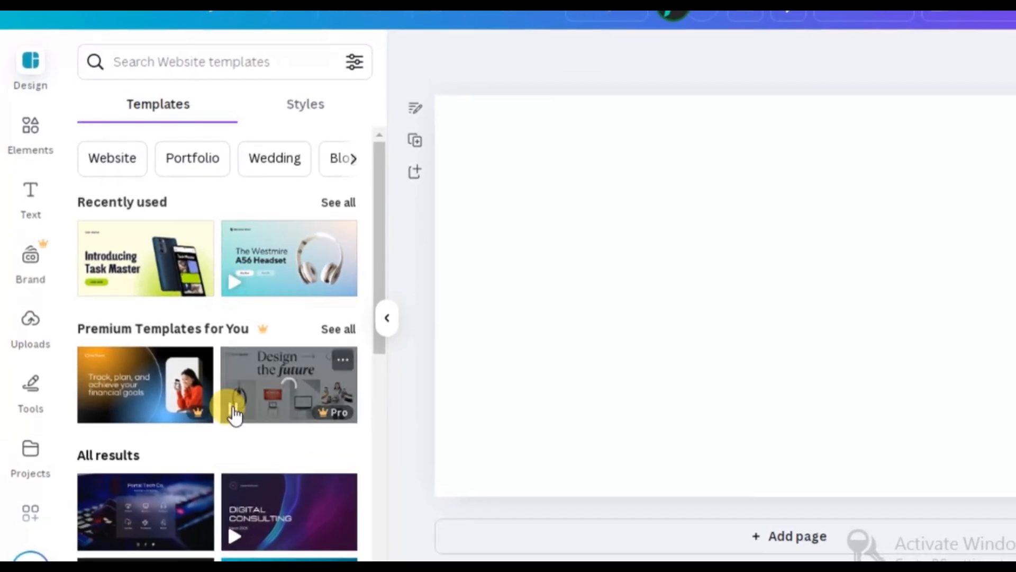
{"action": "scroll", "scroll_direction": "down", "scroll_amount": 3}
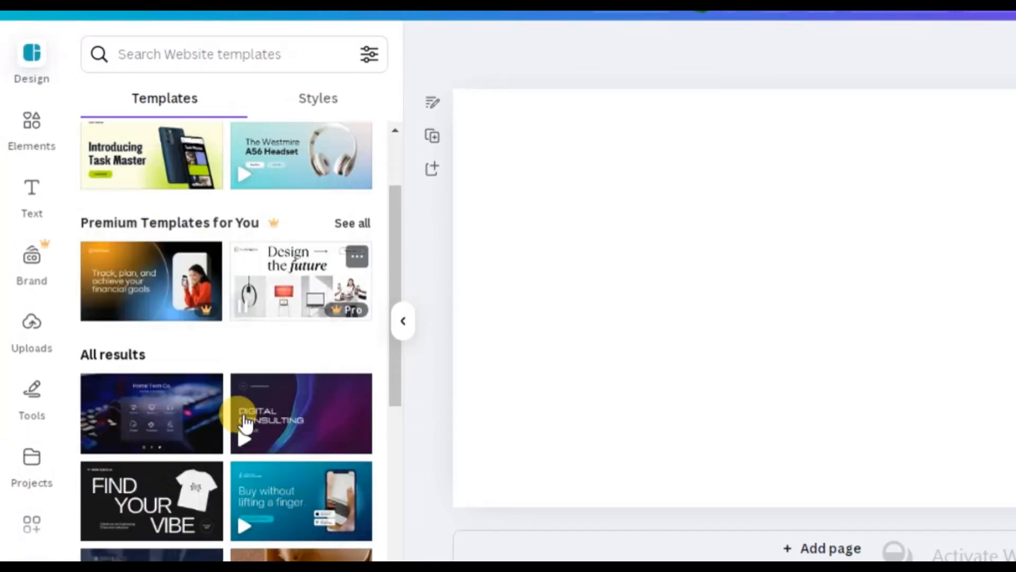
{"action": "scroll", "scroll_direction": "down", "scroll_amount": 3}
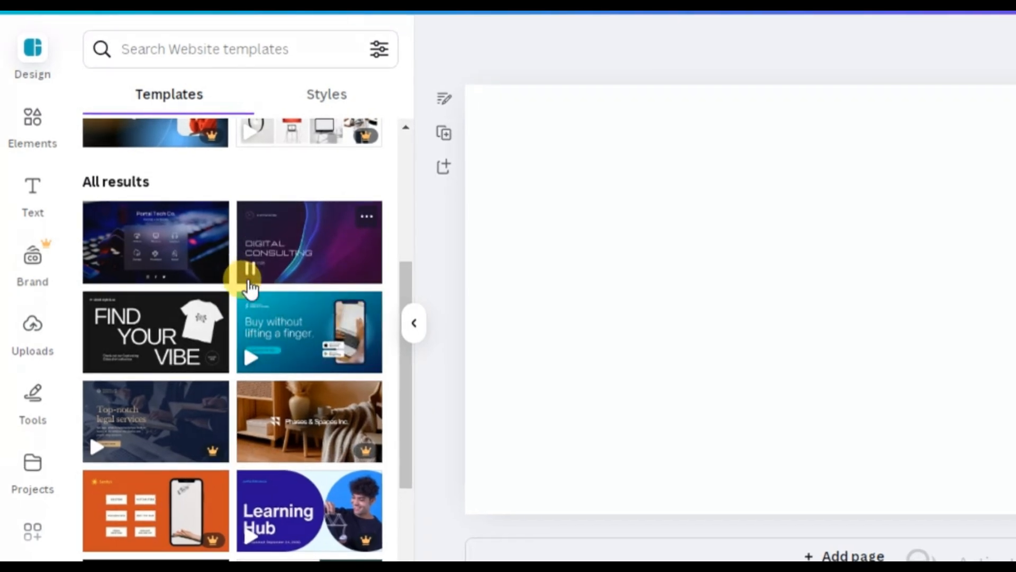
{"action": "mouse_move", "coordinate": [252, 363]}
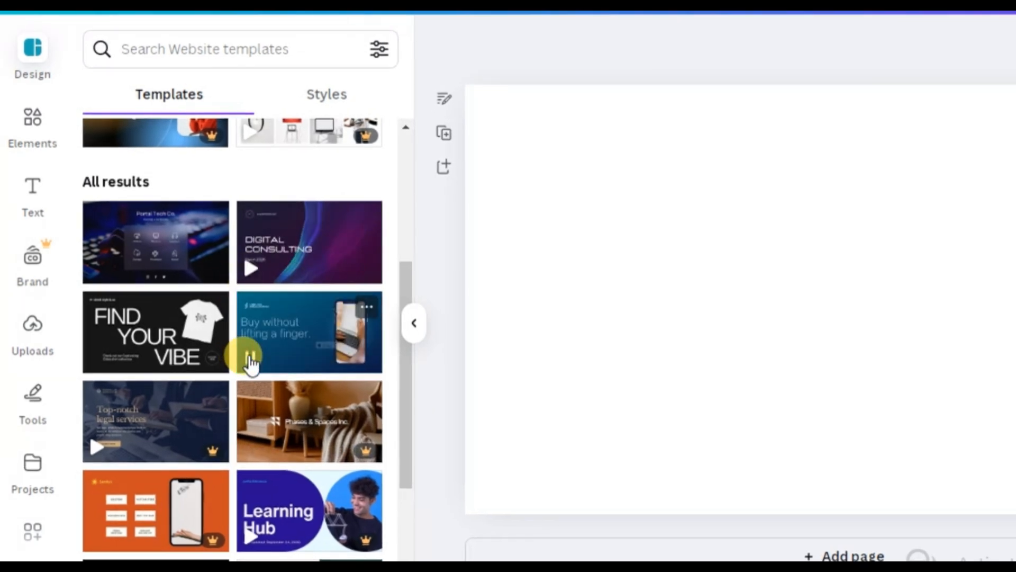
{"action": "scroll", "scroll_direction": "down", "scroll_amount": 3}
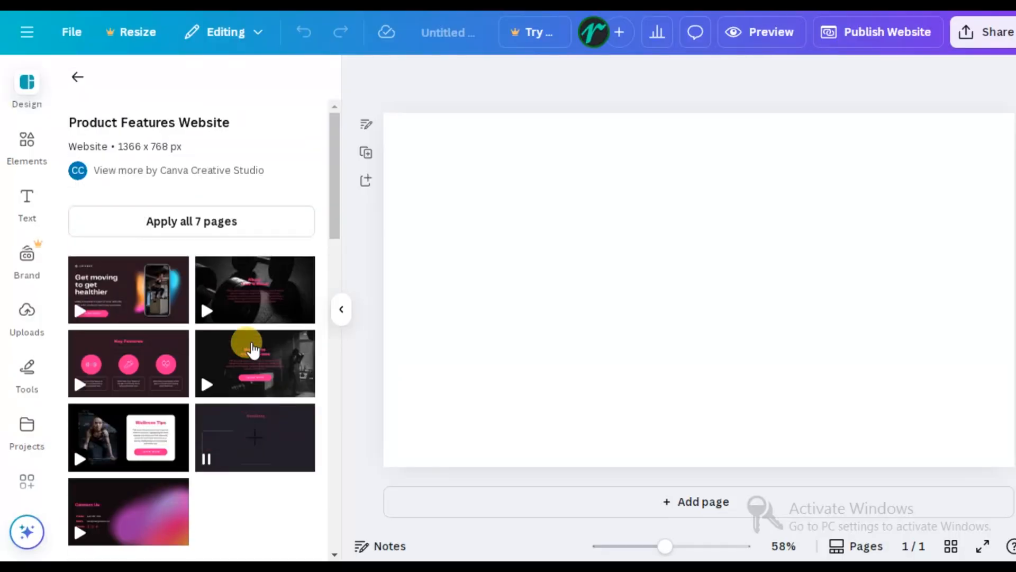
{"action": "left_click", "coordinate": [192, 221]}
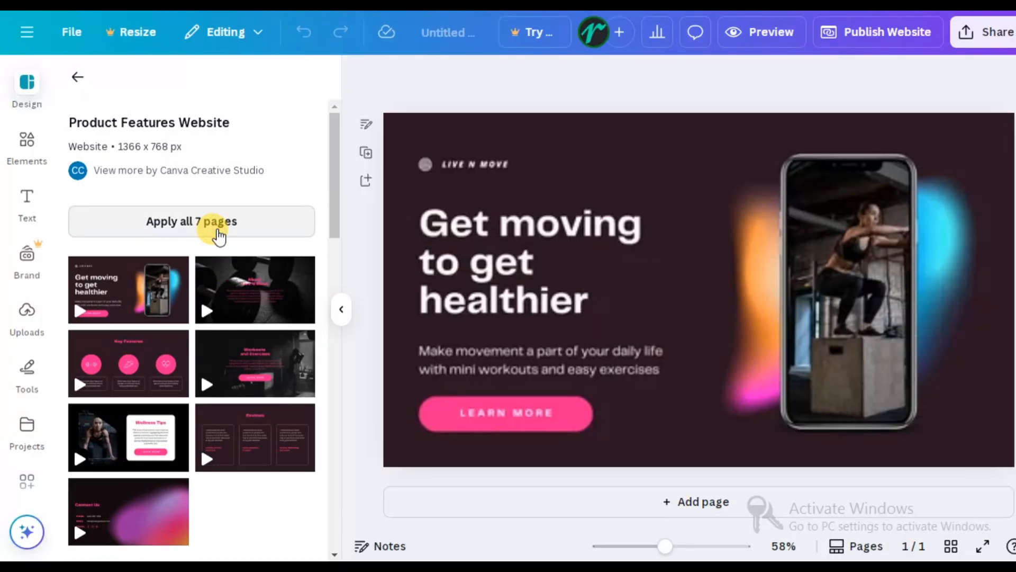
{"action": "left_click", "coordinate": [761, 32]}
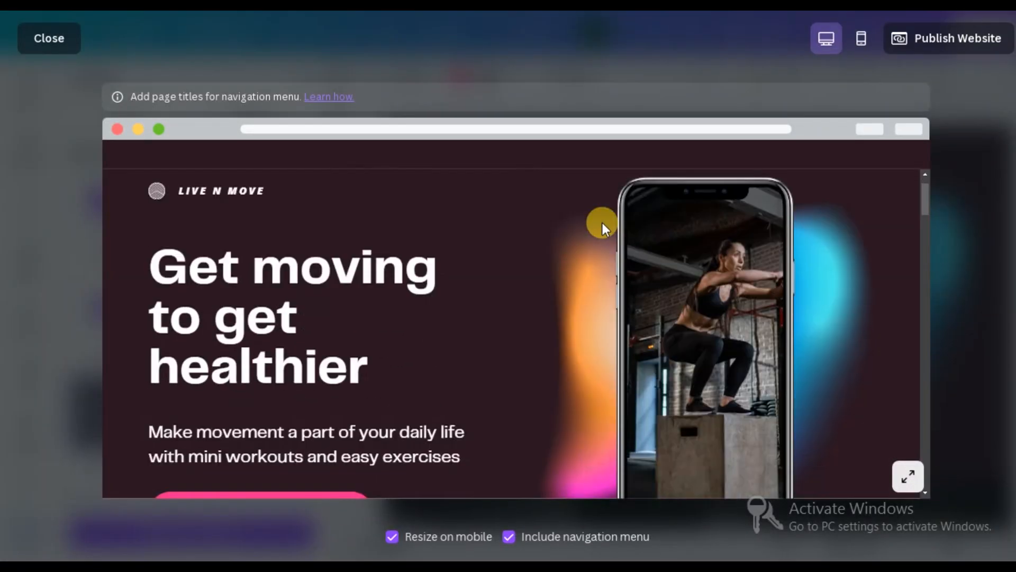
- Scroll the Live N Move preview through About, Wellness Tips and reviews down to the team cards
{"action": "scroll", "scroll_direction": "down", "scroll_amount": 3}
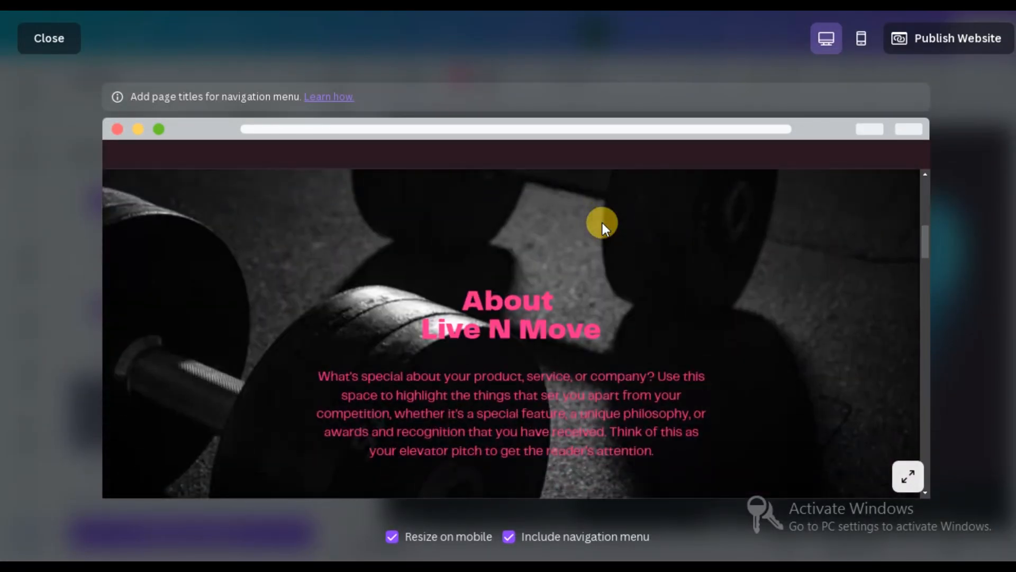
{"action": "scroll", "scroll_direction": "down", "scroll_amount": 3}
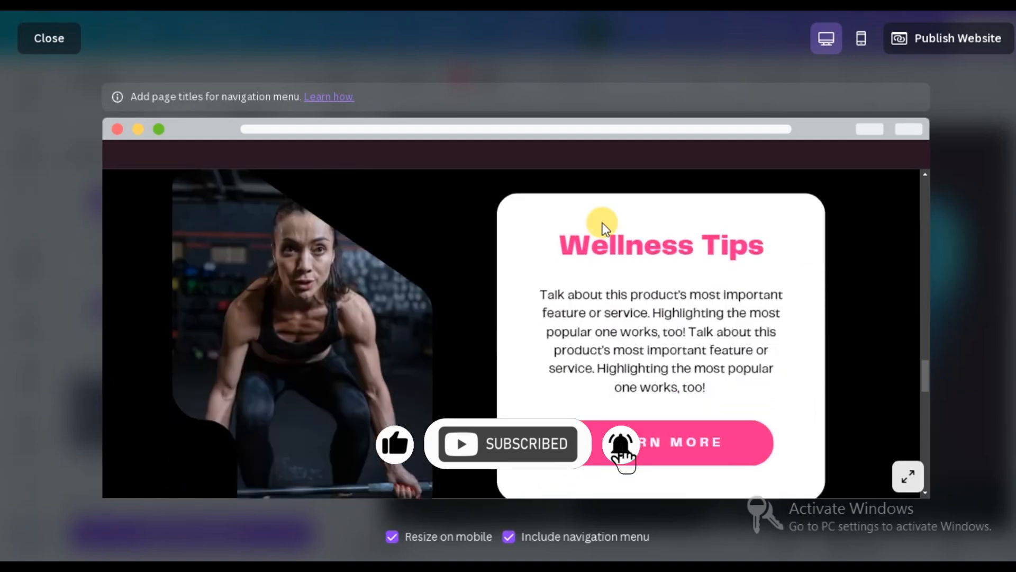
{"action": "scroll", "scroll_direction": "down", "scroll_amount": 3}
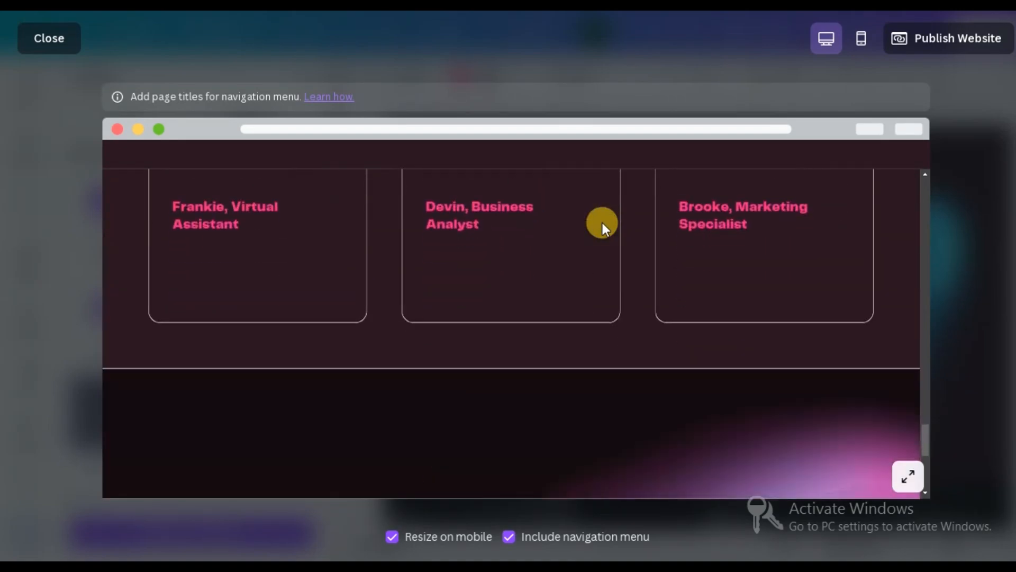